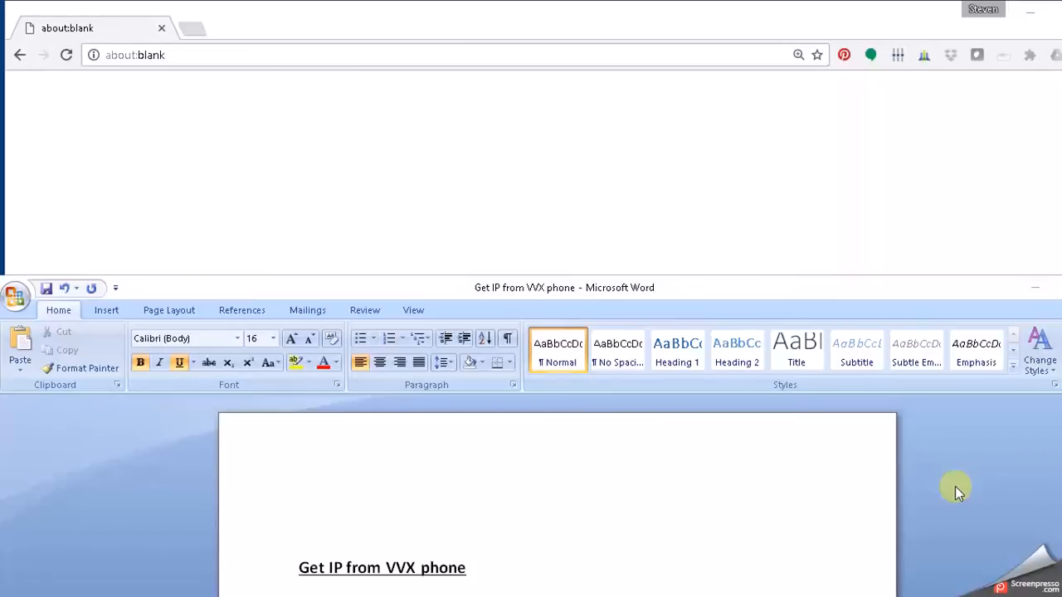
{"action": "mouse_move", "coordinate": [961, 488]}
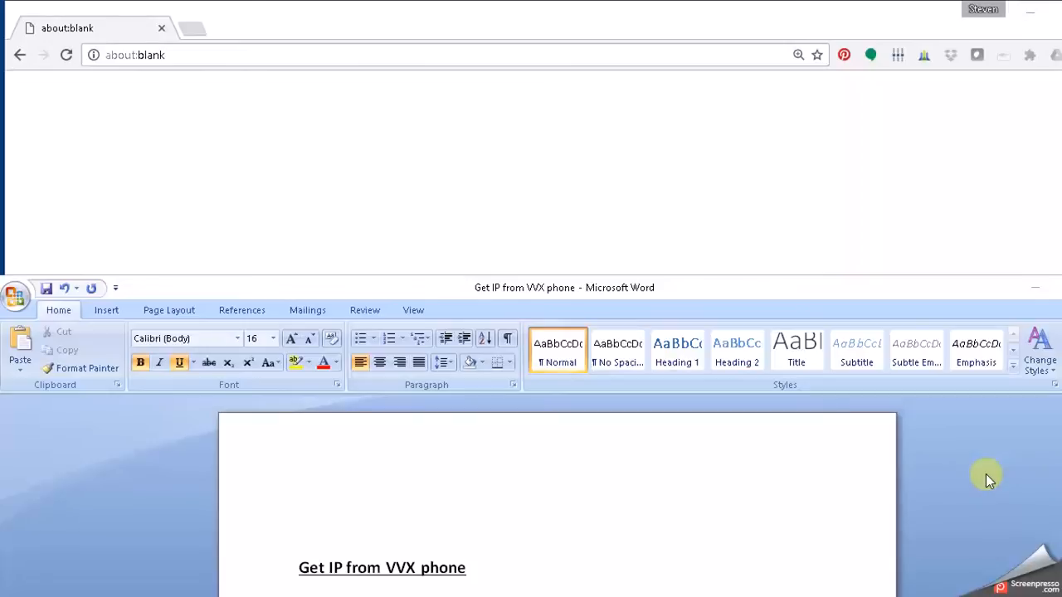
{"action": "mouse_move", "coordinate": [902, 296]}
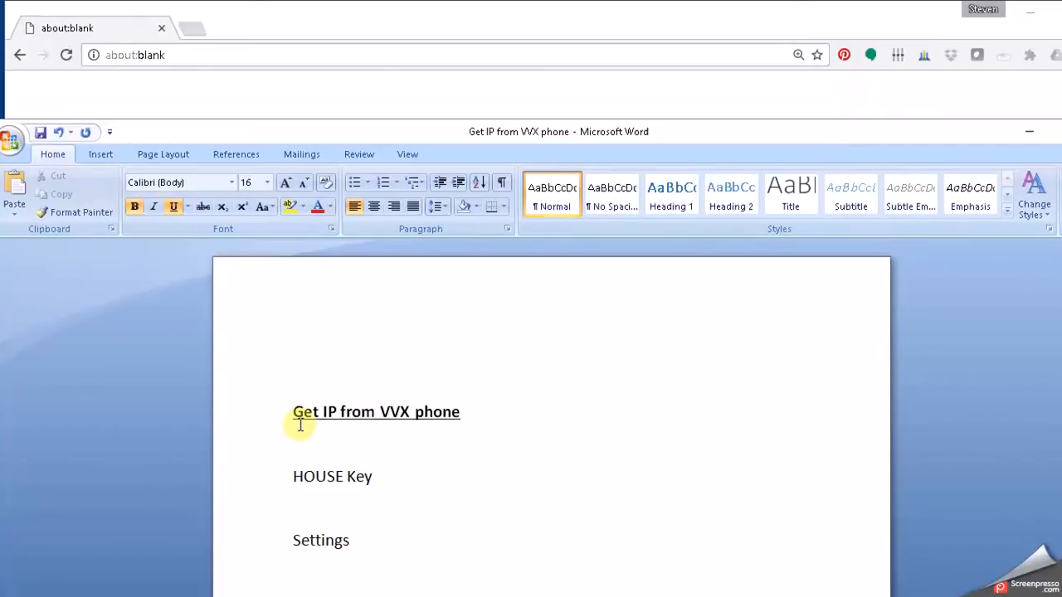
{"action": "mouse_move", "coordinate": [731, 136]}
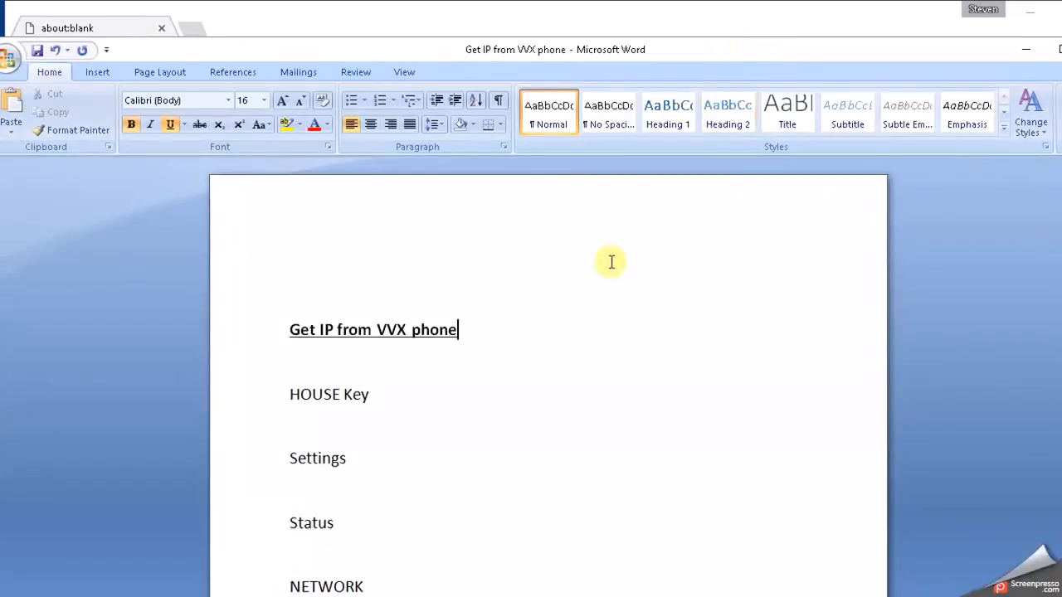
{"action": "mouse_move", "coordinate": [611, 295]}
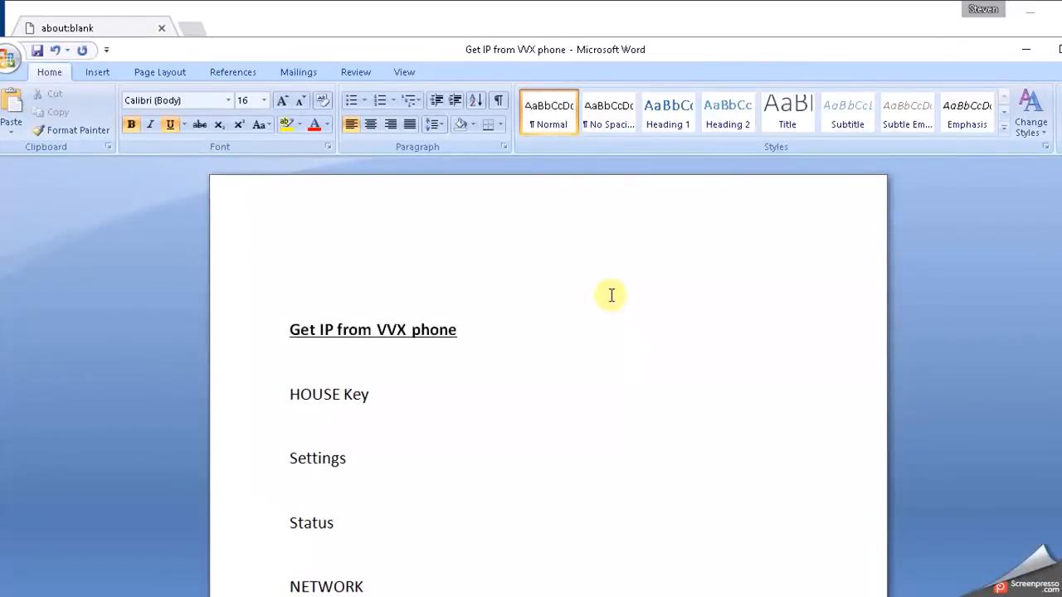
{"action": "mouse_move", "coordinate": [880, 282]}
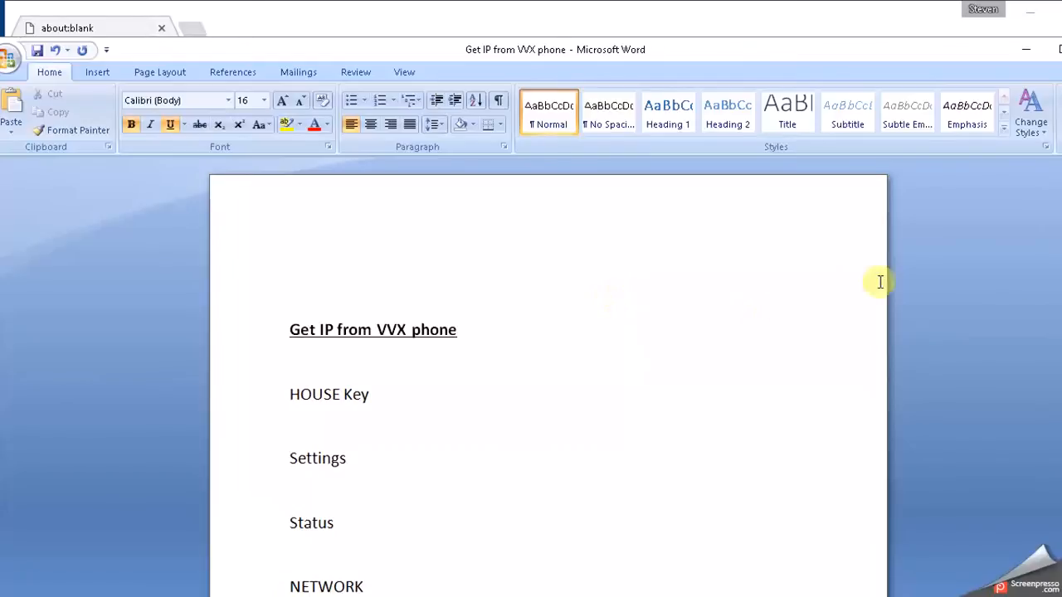
{"action": "mouse_move", "coordinate": [722, 51]}
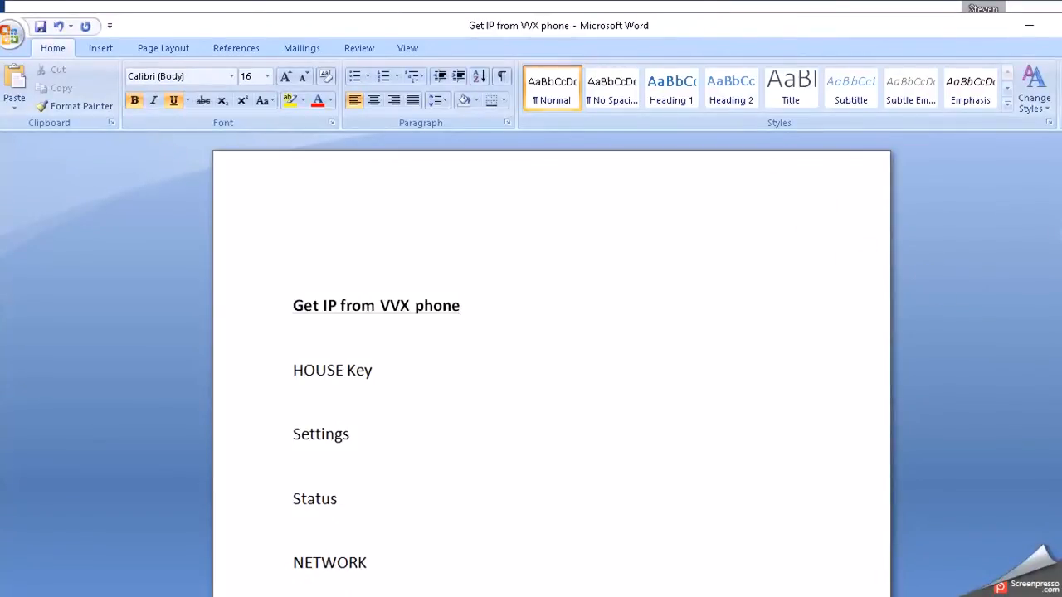
Choose Admin as the login role on the phone's web login page at 192.168.0.141.
{"action": "scroll", "scroll_direction": "down", "scroll_amount": 3}
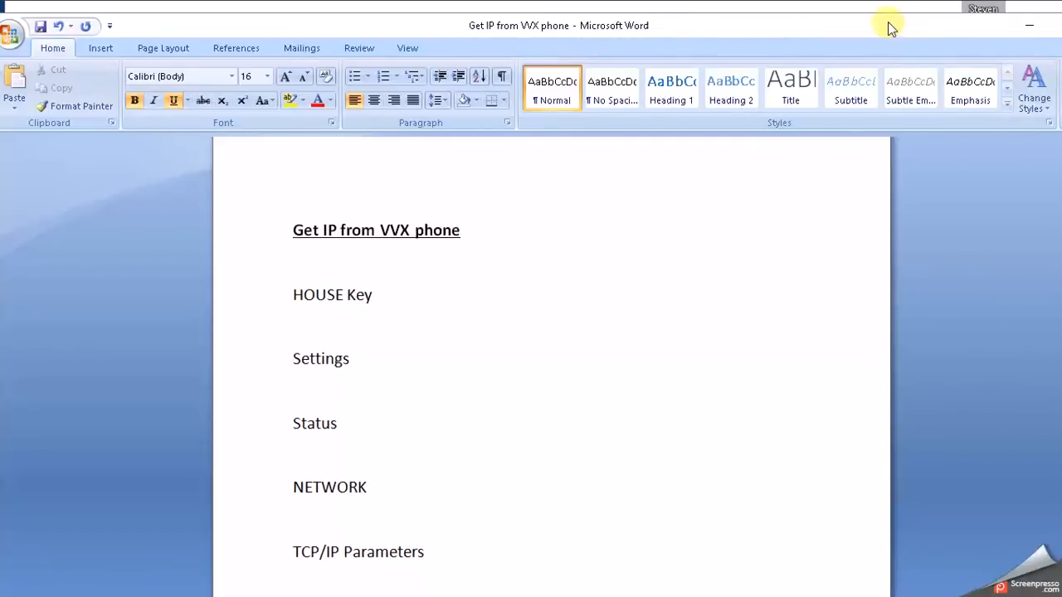
{"action": "mouse_move", "coordinate": [876, 37]}
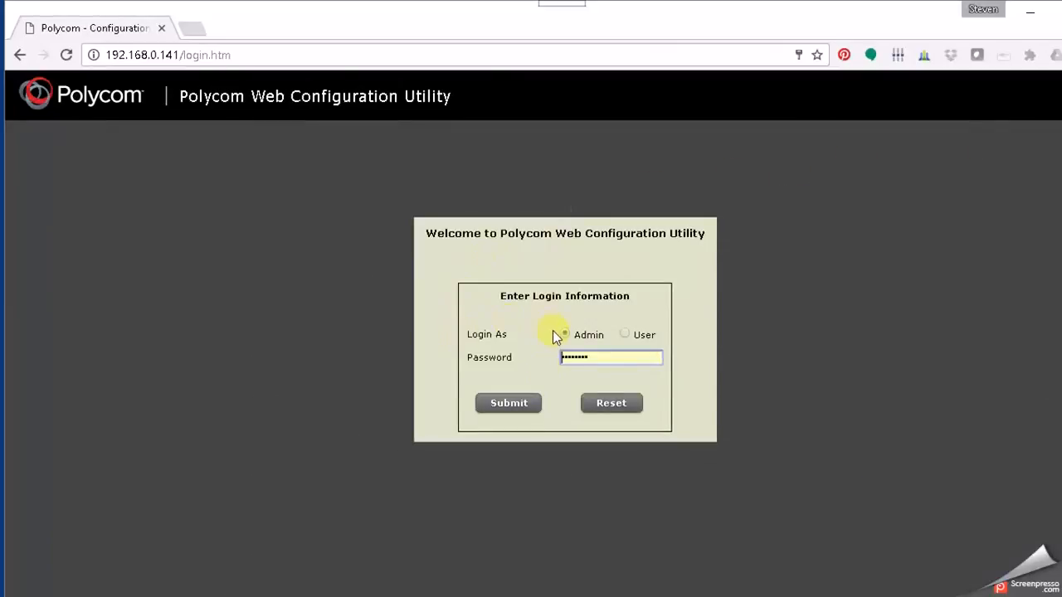
{"action": "left_click", "coordinate": [564, 335]}
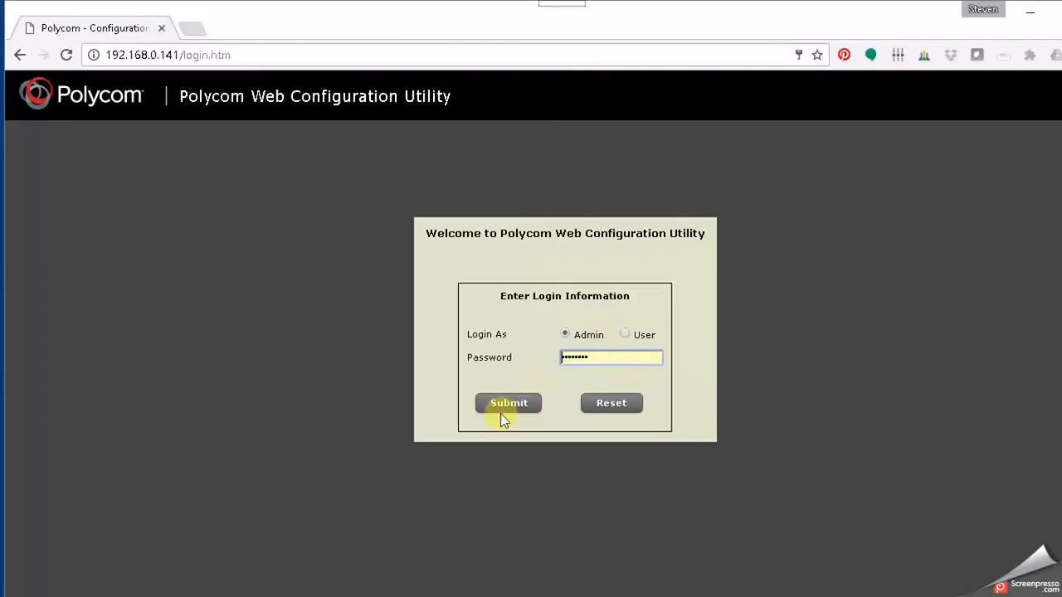
Sign in and reach Utilities > Import & Export Configuration, browsing for a file to import.
{"action": "left_click", "coordinate": [508, 403]}
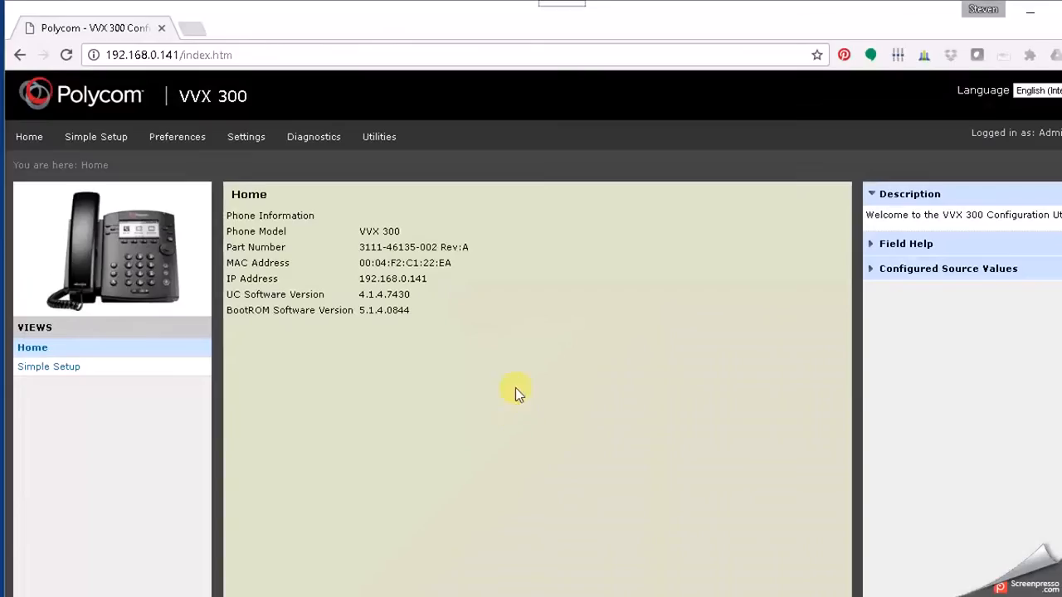
{"action": "left_click", "coordinate": [378, 136]}
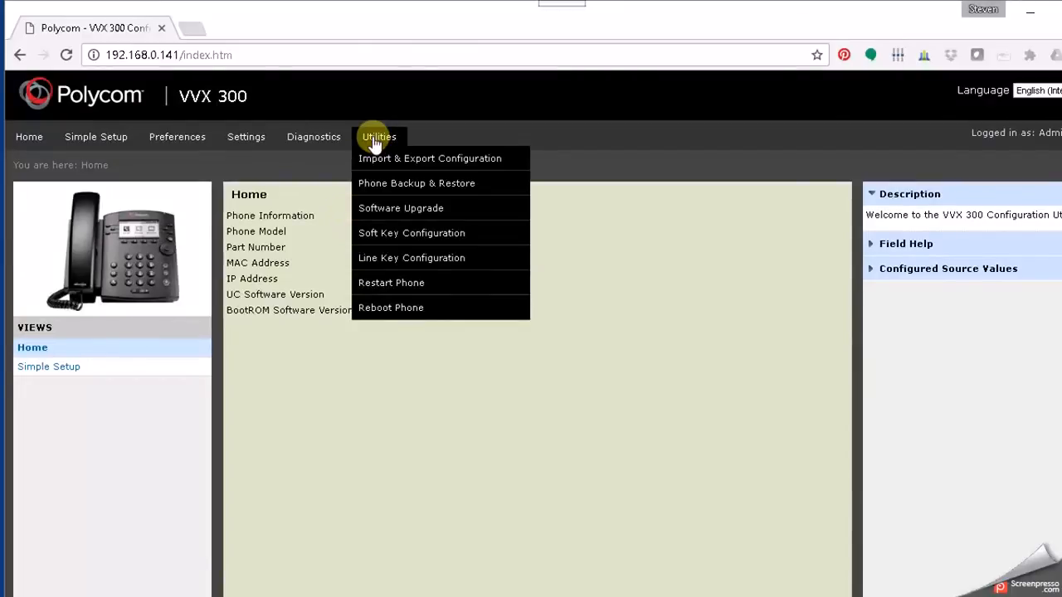
{"action": "left_click", "coordinate": [430, 159]}
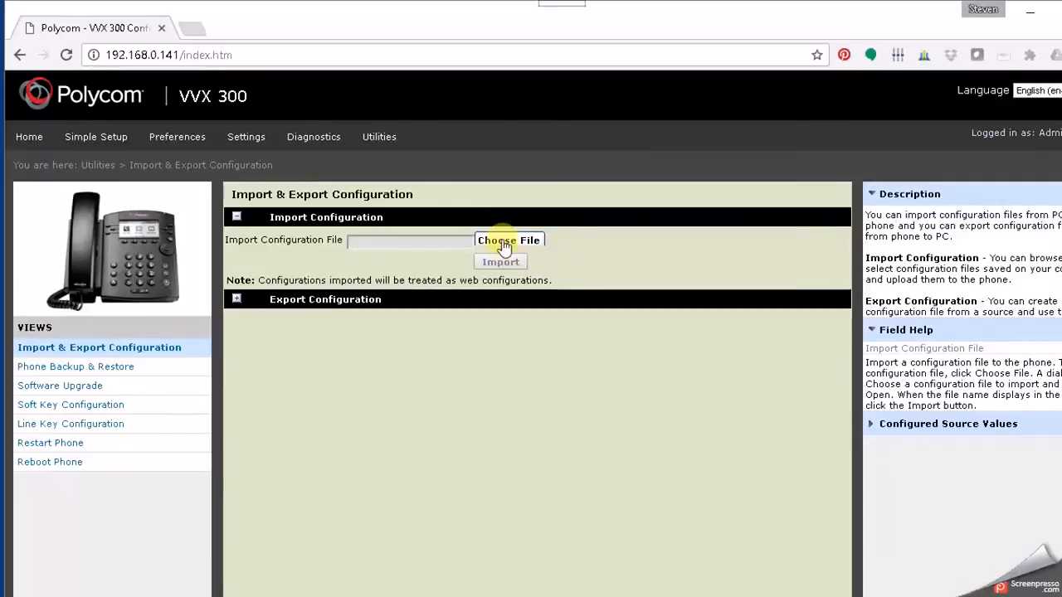
{"action": "left_click", "coordinate": [508, 241]}
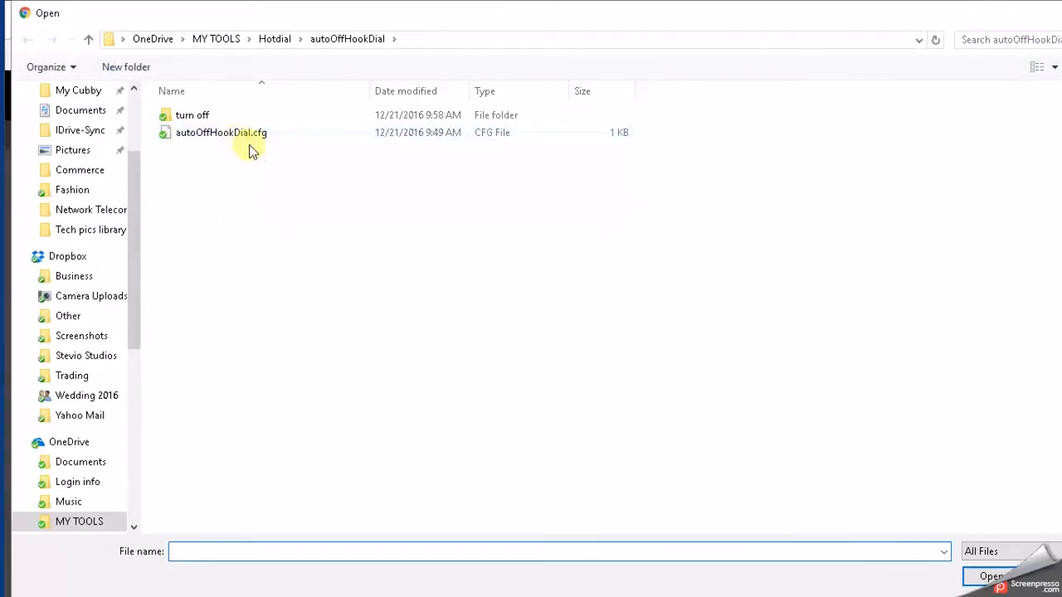
{"action": "mouse_move", "coordinate": [280, 214]}
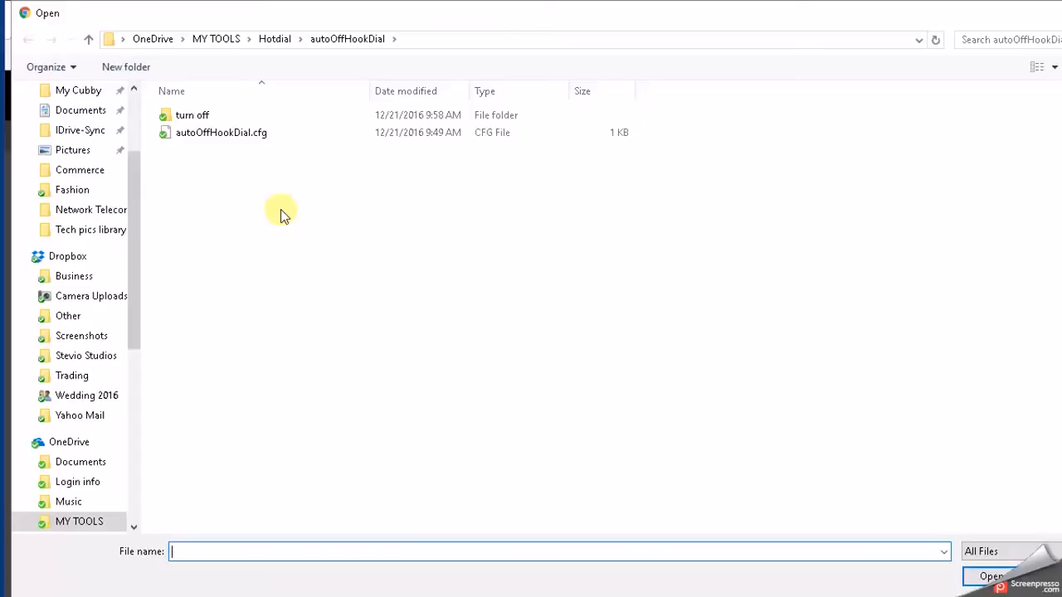
Open autoOffHookDial.cfg with Notepad via Open with, always using Notepad for .cfg files.
{"action": "left_click", "coordinate": [221, 133]}
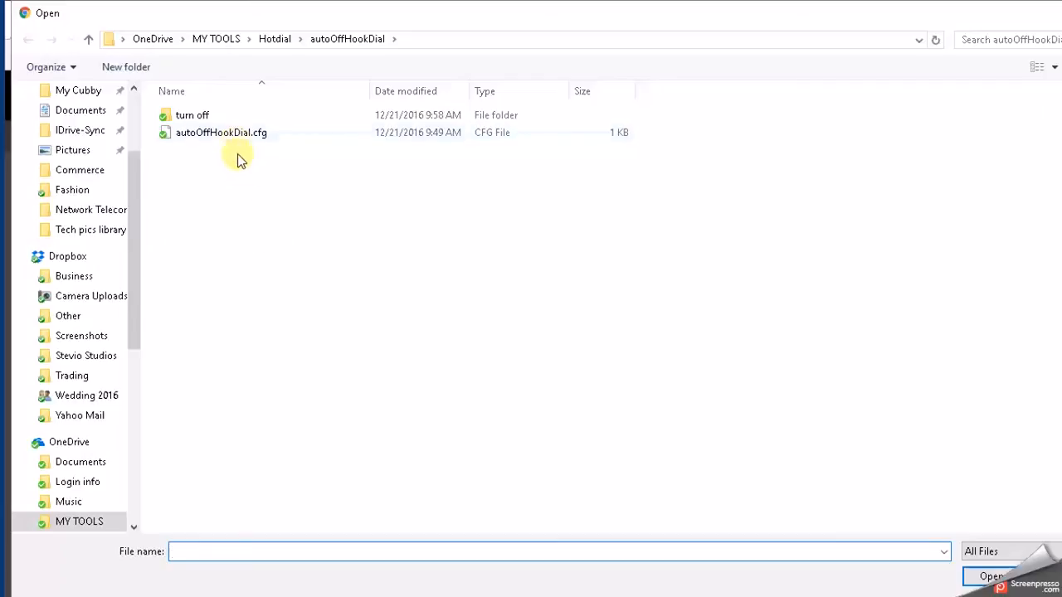
{"action": "mouse_move", "coordinate": [247, 171]}
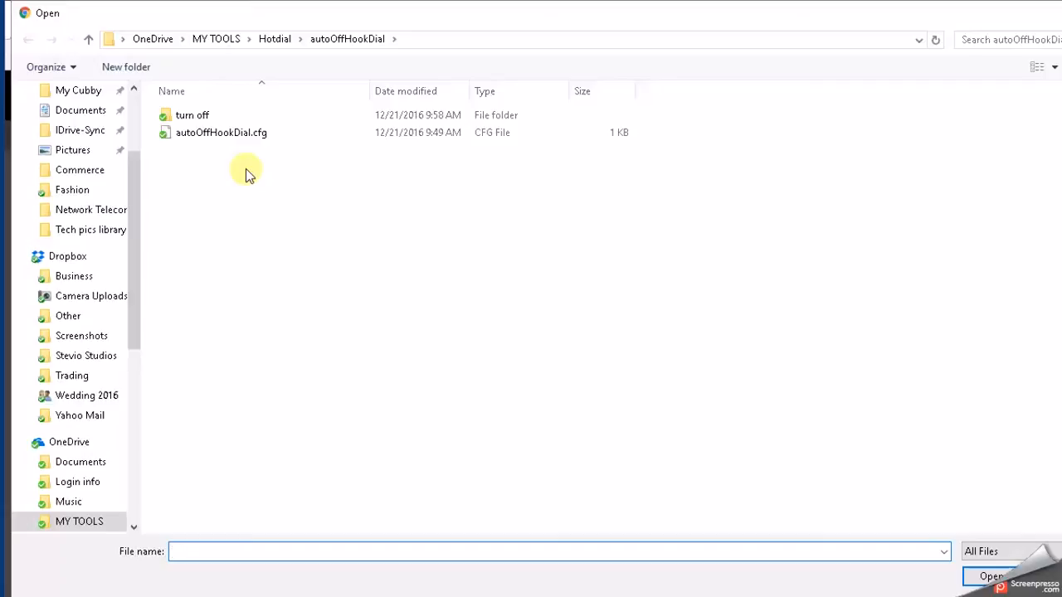
{"action": "left_click", "coordinate": [220, 133]}
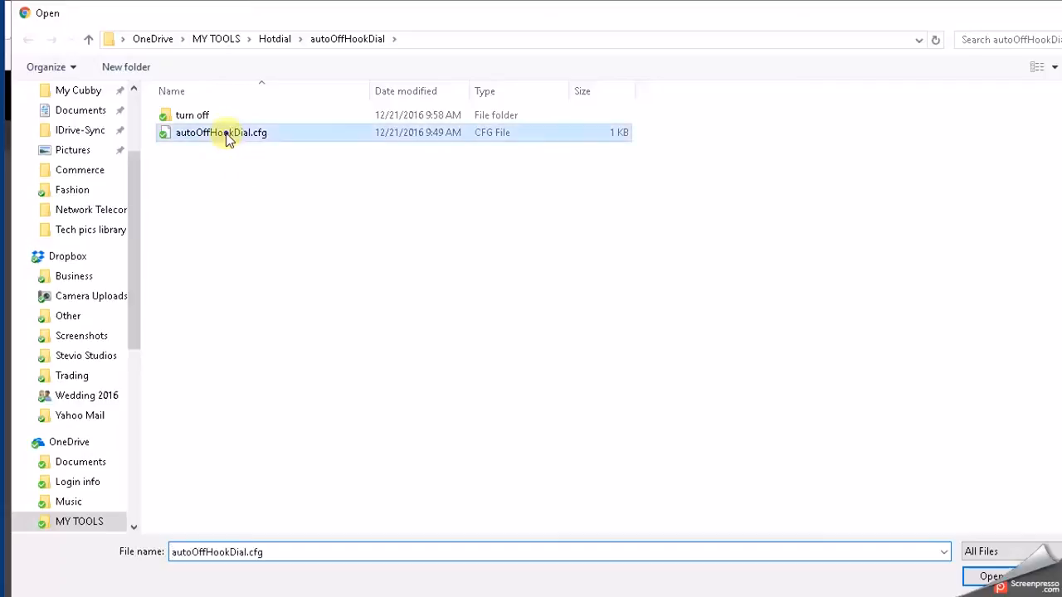
{"action": "right_click", "coordinate": [220, 133]}
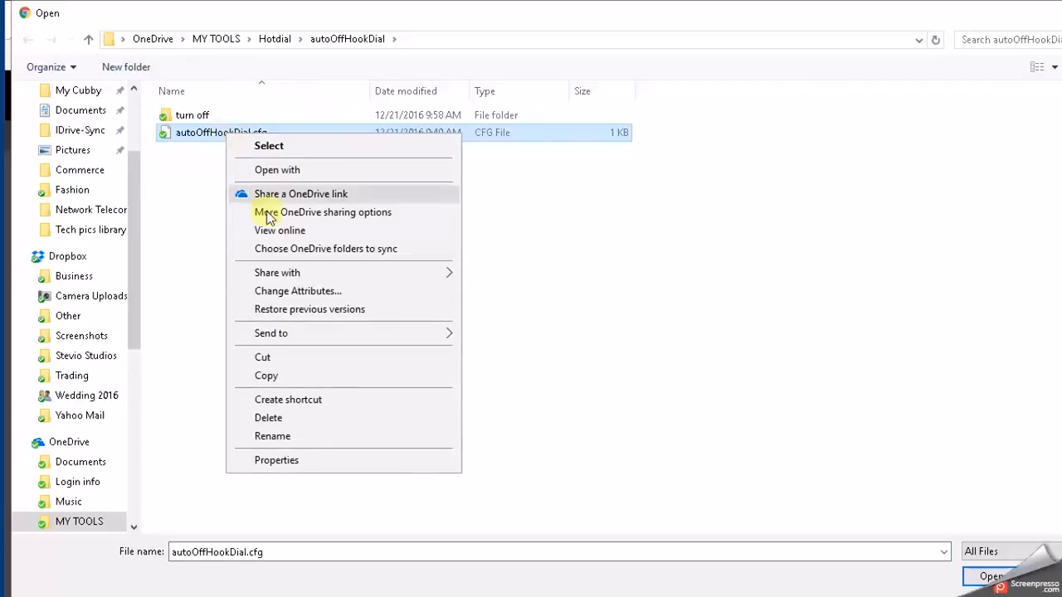
{"action": "mouse_move", "coordinate": [313, 170]}
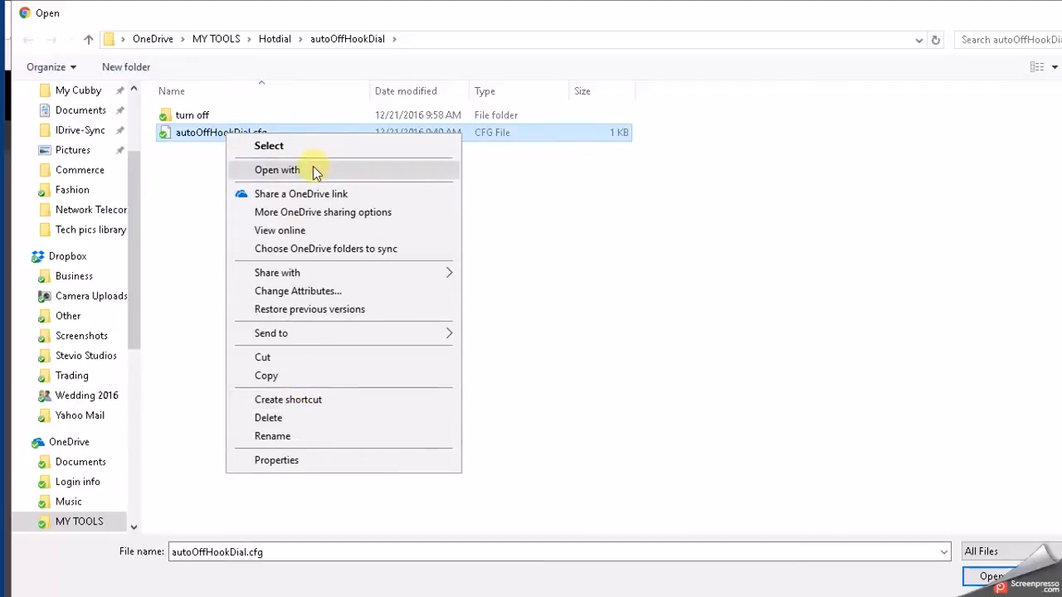
{"action": "left_click", "coordinate": [276, 169]}
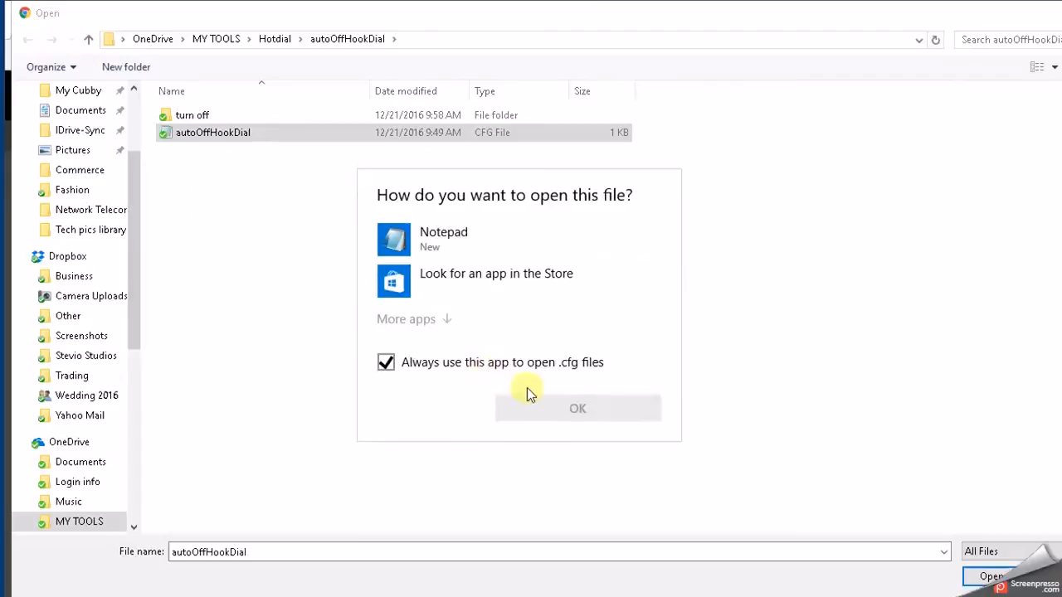
{"action": "left_click", "coordinate": [444, 239]}
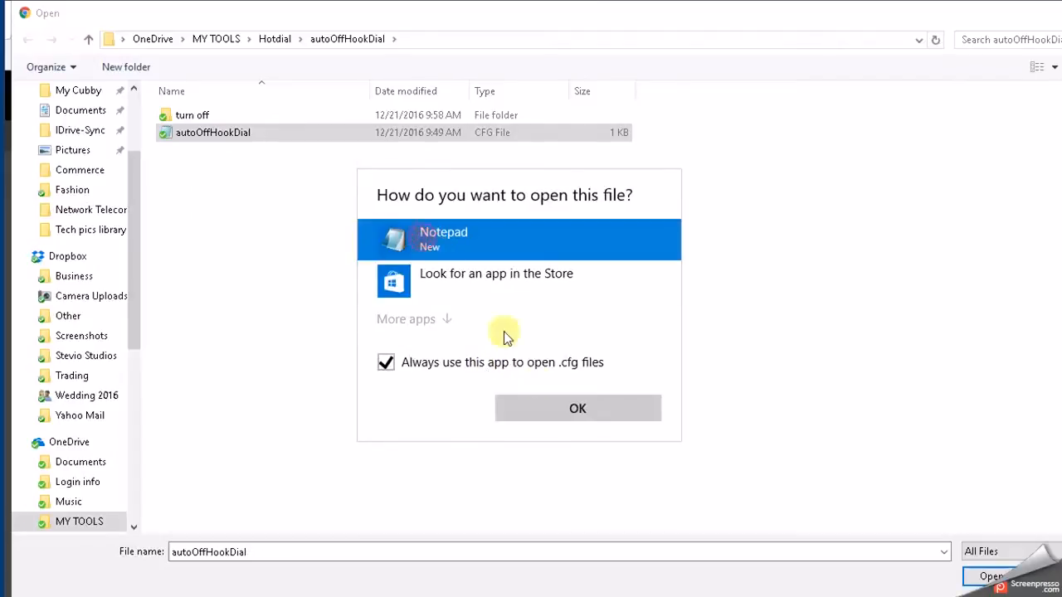
{"action": "left_click", "coordinate": [578, 409]}
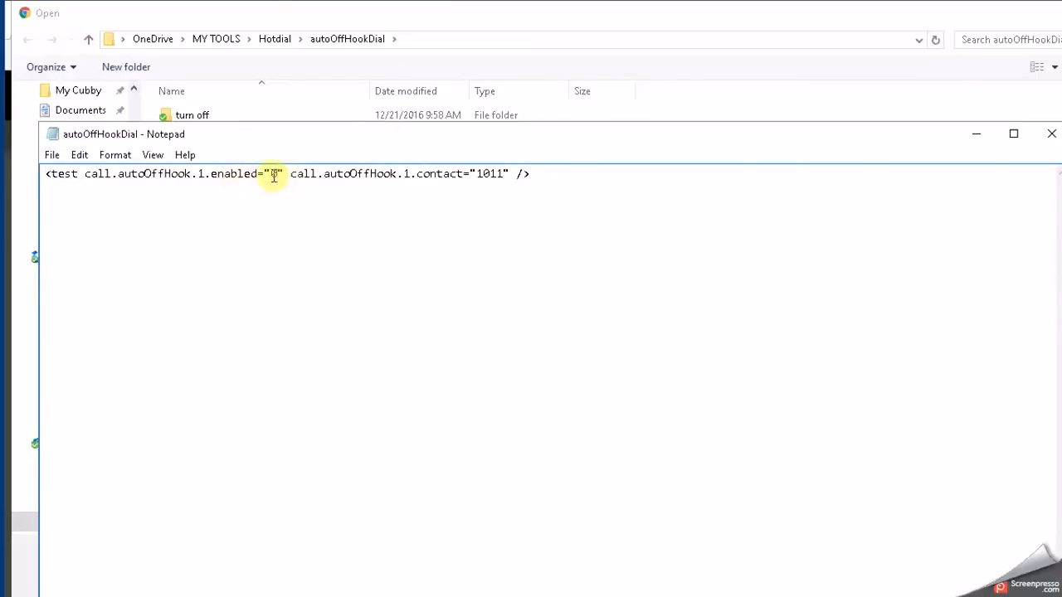
Set auto off-hook enabled to 1 and contact to 2111, saving the file on close.
{"action": "type", "text": "0"}
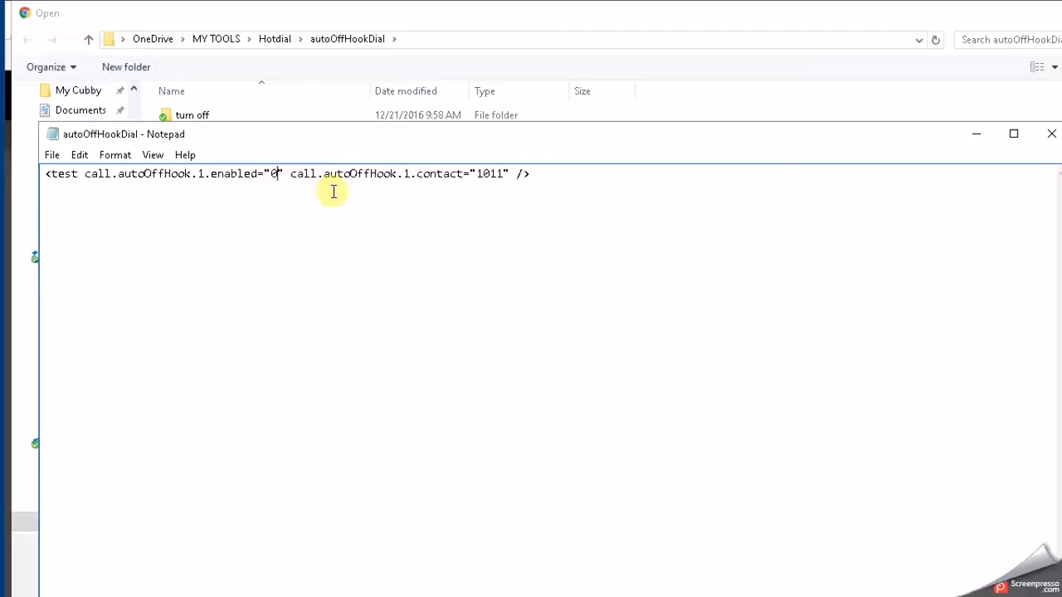
{"action": "type", "text": "1"}
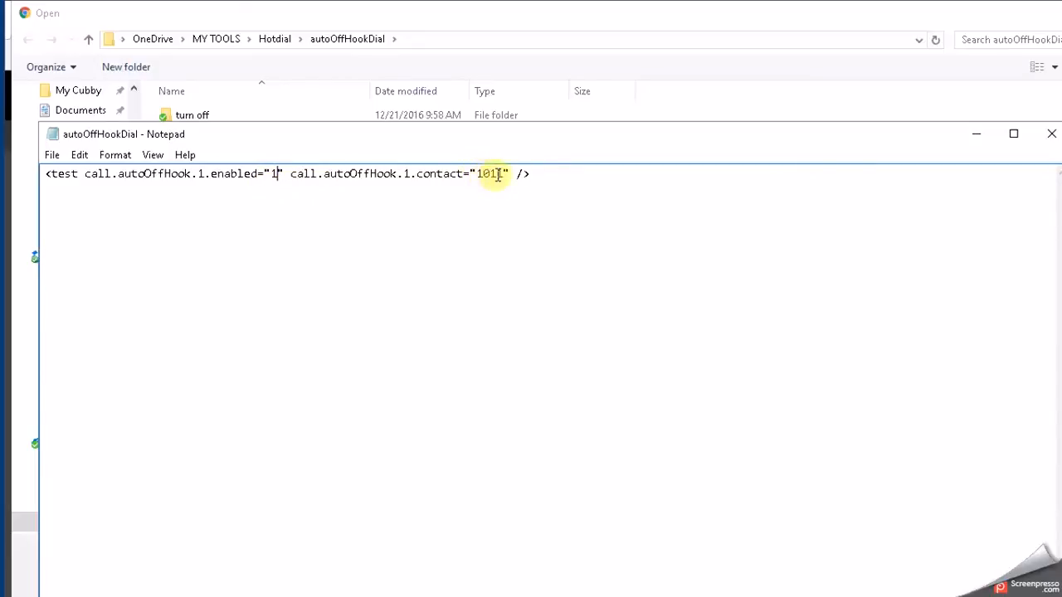
{"action": "type", "text": "1"}
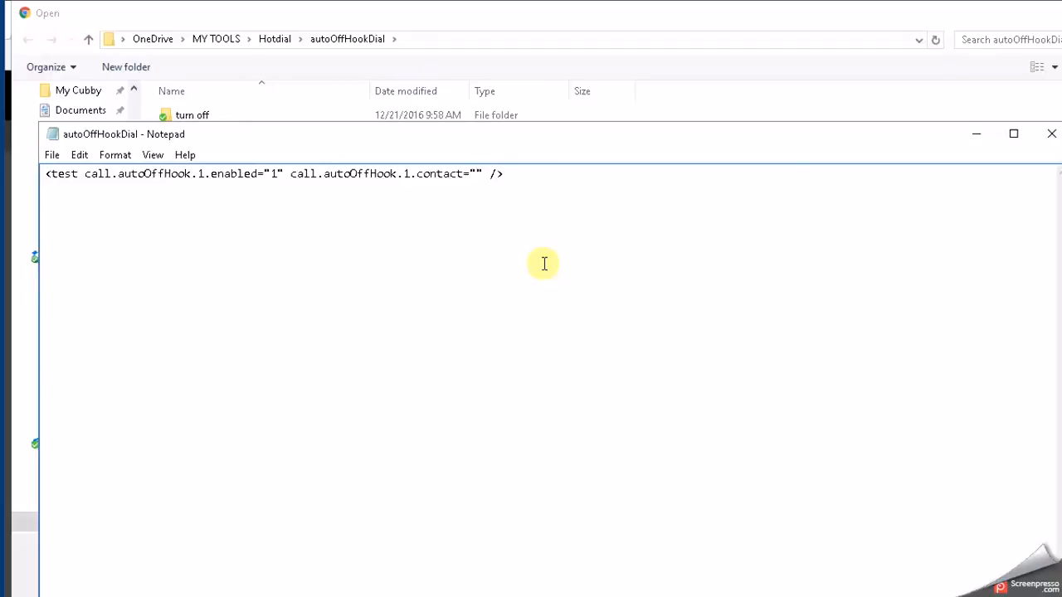
{"action": "type", "text": "2"}
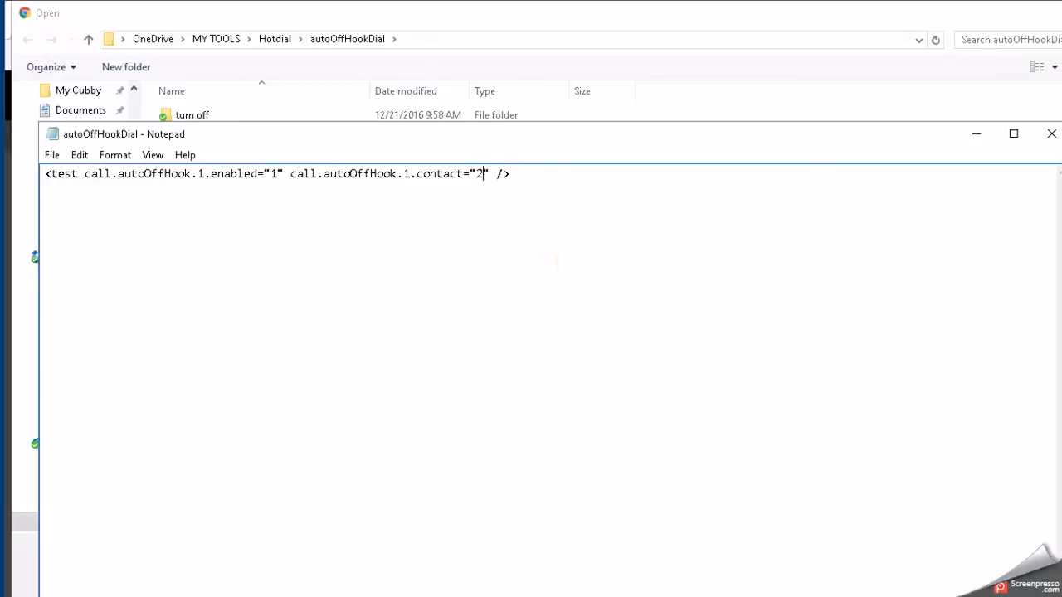
{"action": "type", "text": "111"}
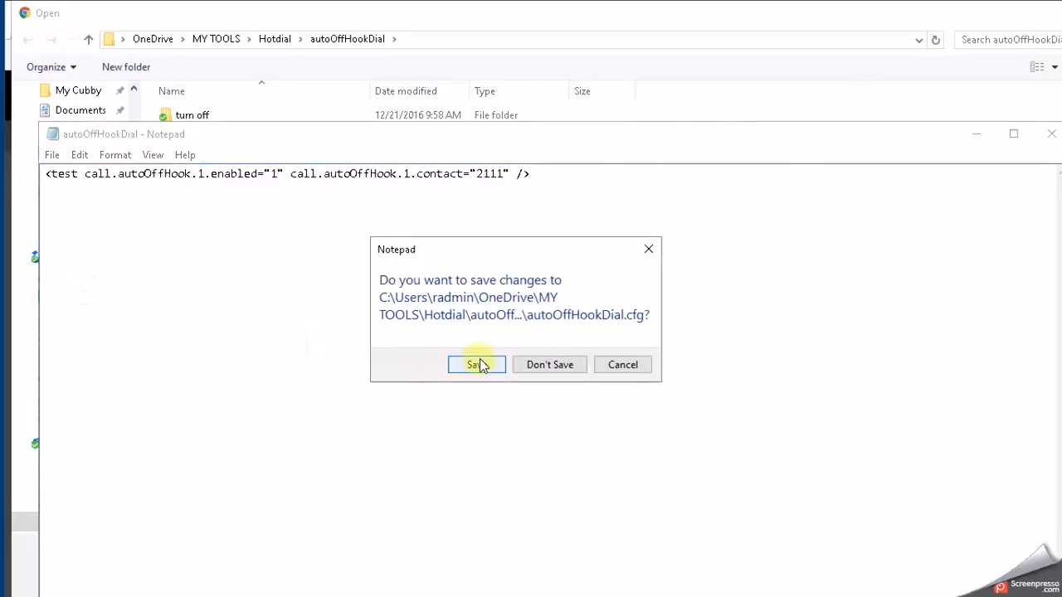
{"action": "left_click", "coordinate": [476, 365]}
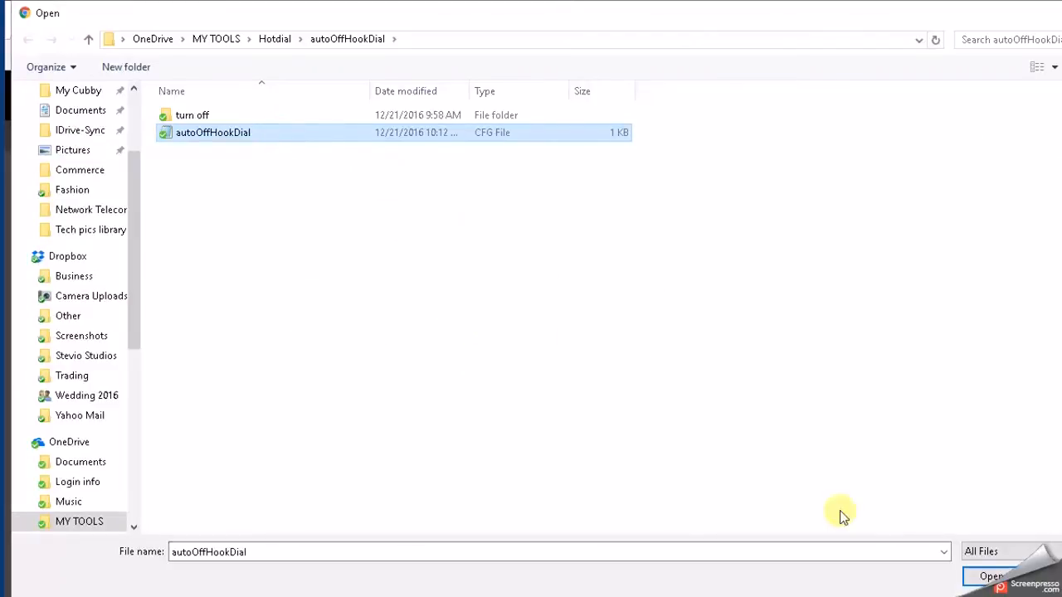
{"action": "mouse_move", "coordinate": [991, 576]}
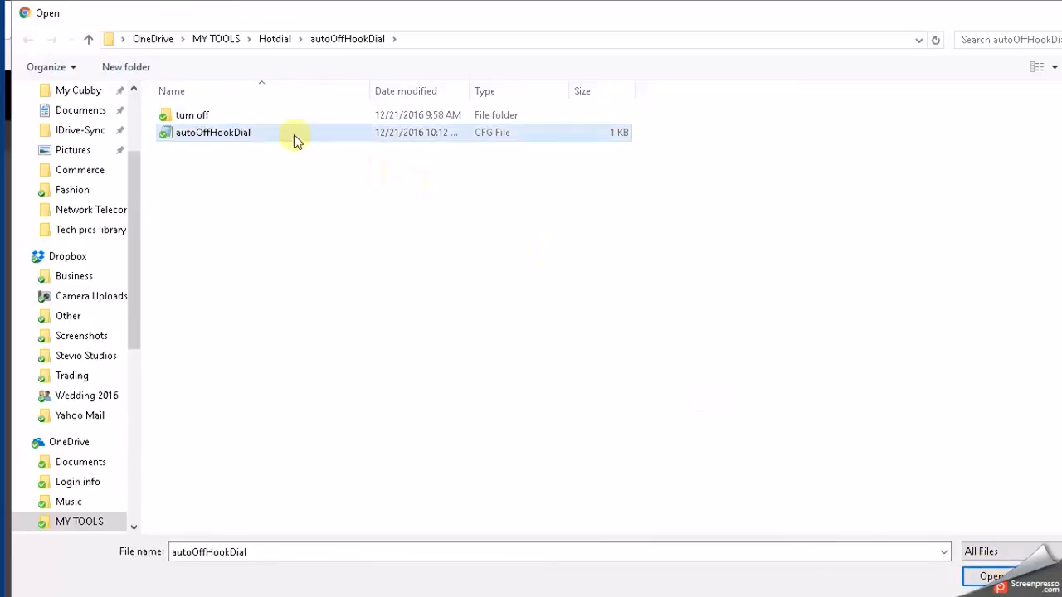
Select the edited autoOffHookDial.cfg in the Open dialog as the import file.
{"action": "left_click", "coordinate": [212, 132]}
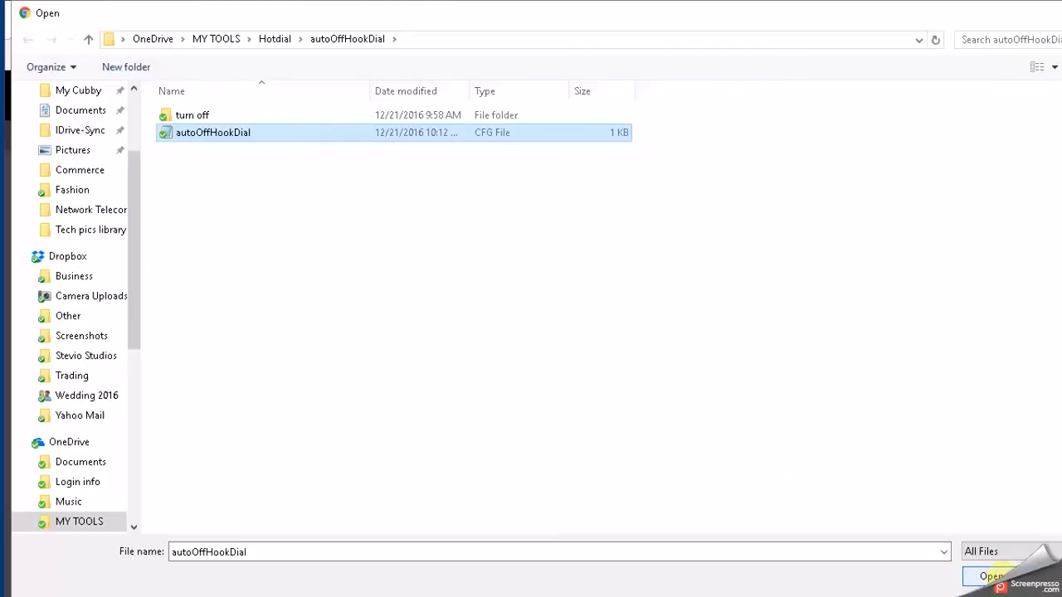
{"action": "left_click", "coordinate": [990, 576]}
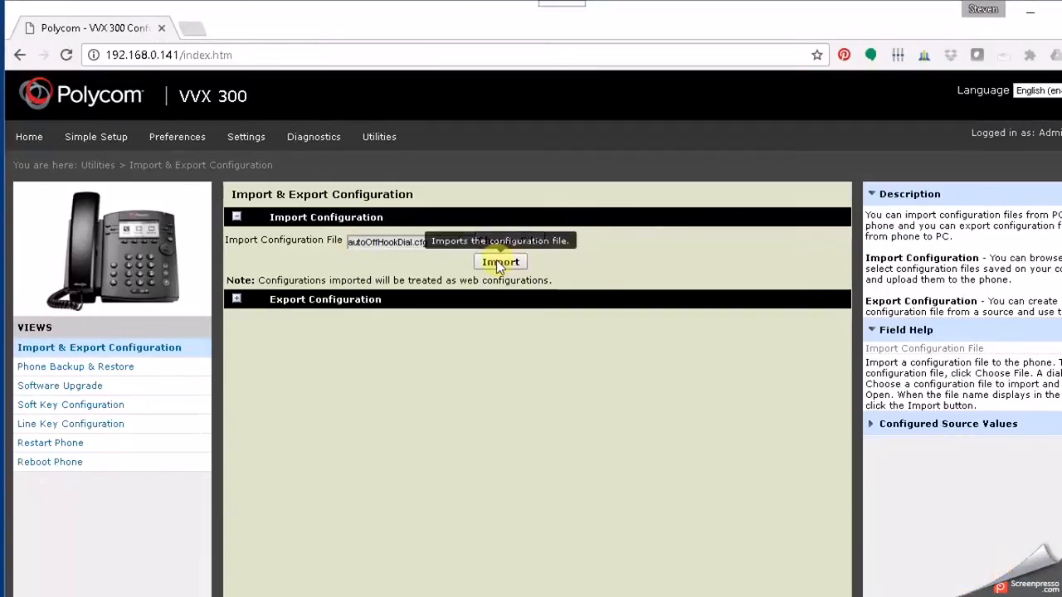
Import autoOffHookDial.cfg into the VVX 300 and dismiss the success confirmation.
{"action": "left_click", "coordinate": [501, 262]}
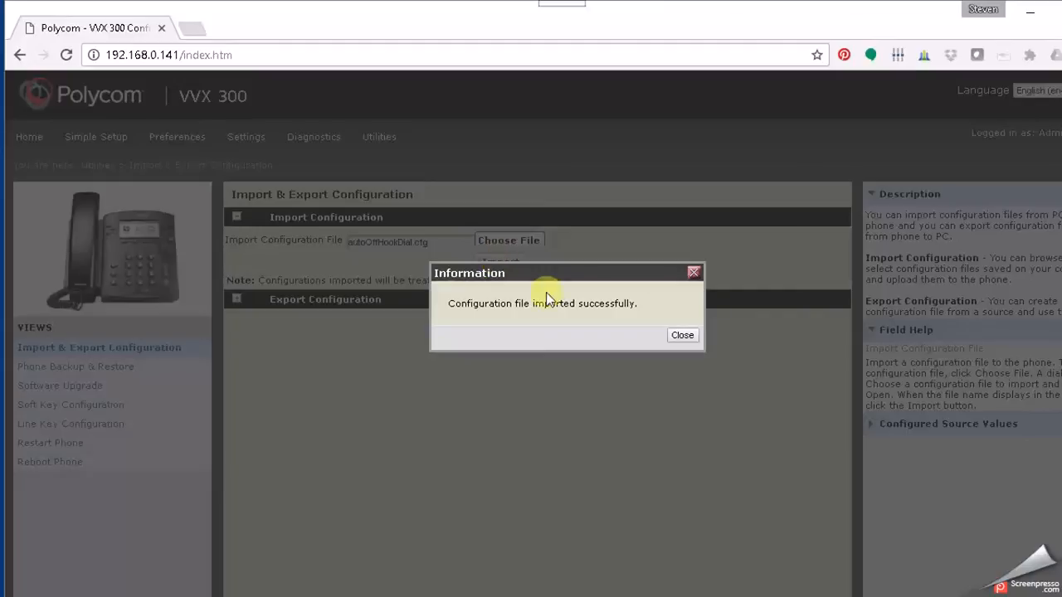
{"action": "left_click", "coordinate": [682, 335]}
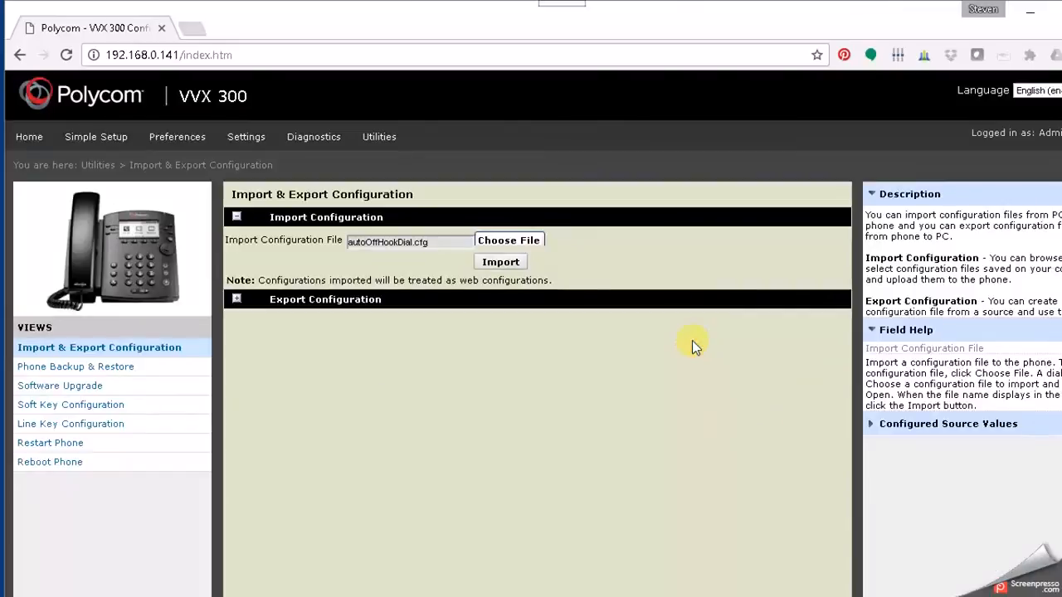
{"action": "mouse_move", "coordinate": [690, 343]}
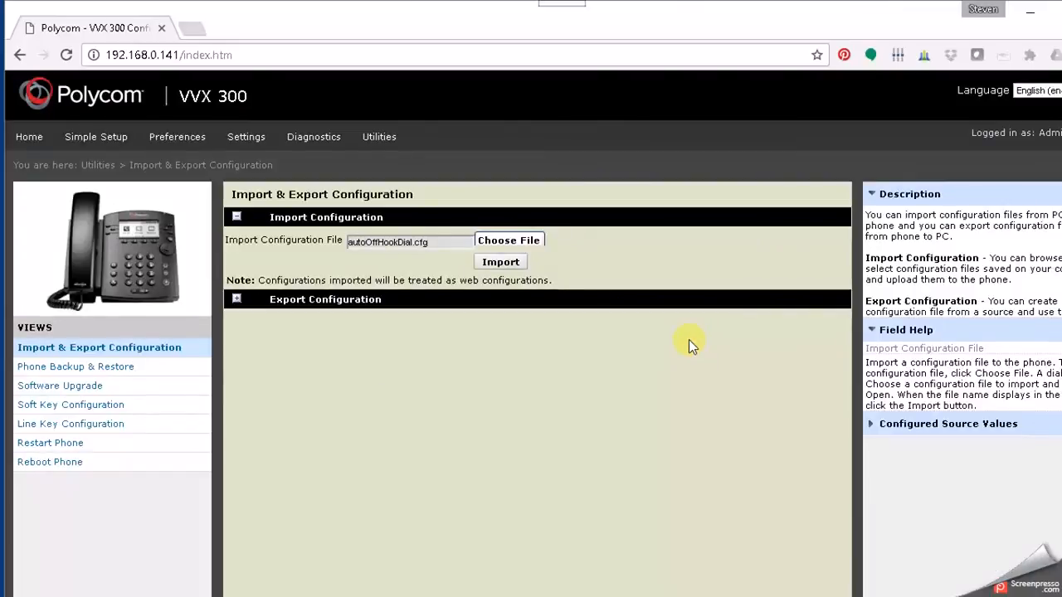